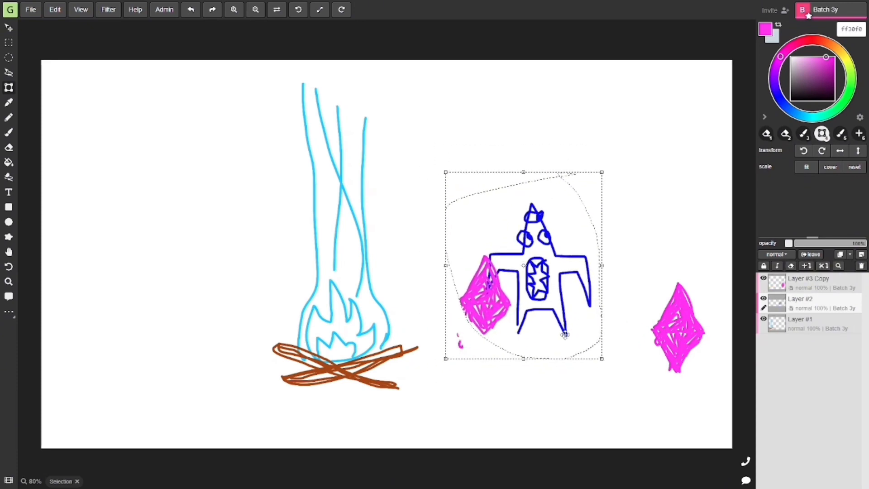
Drag the stick figure between the campfire and pink crystal to depict carrying crystals
left_click_drag(524, 266, 370, 259)
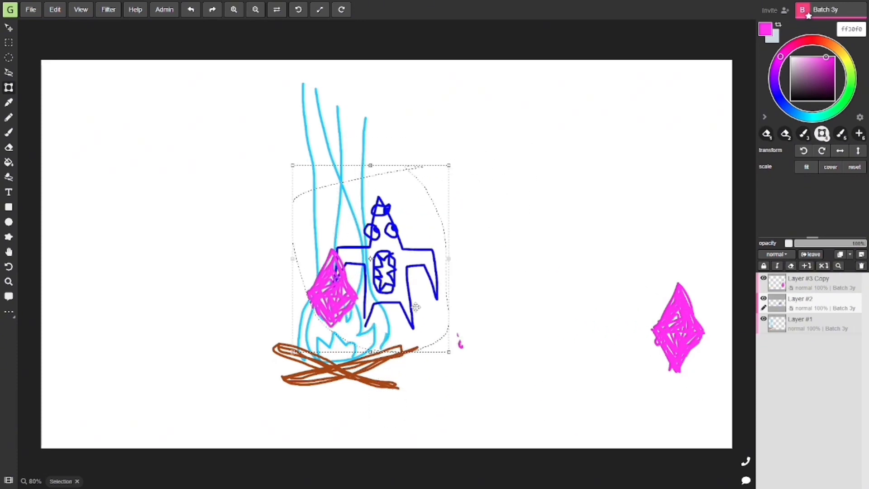
left_click_drag(370, 259, 471, 304)
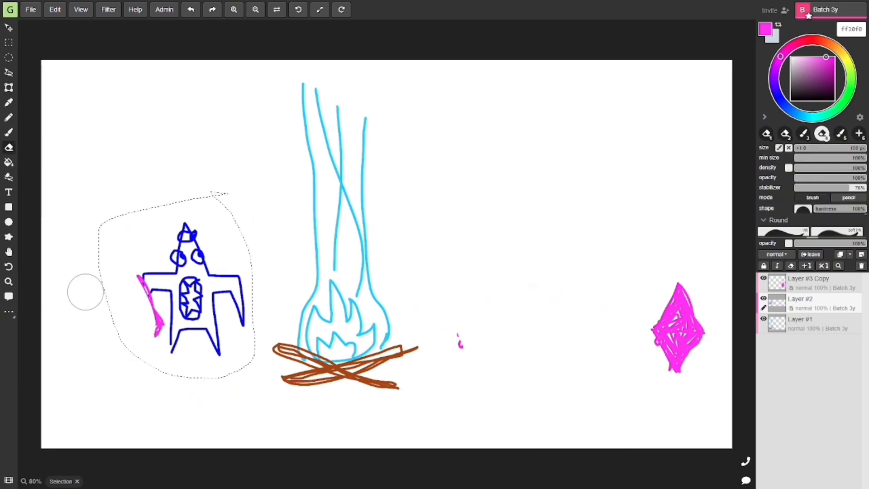
left_click_drag(177, 289, 450, 294)
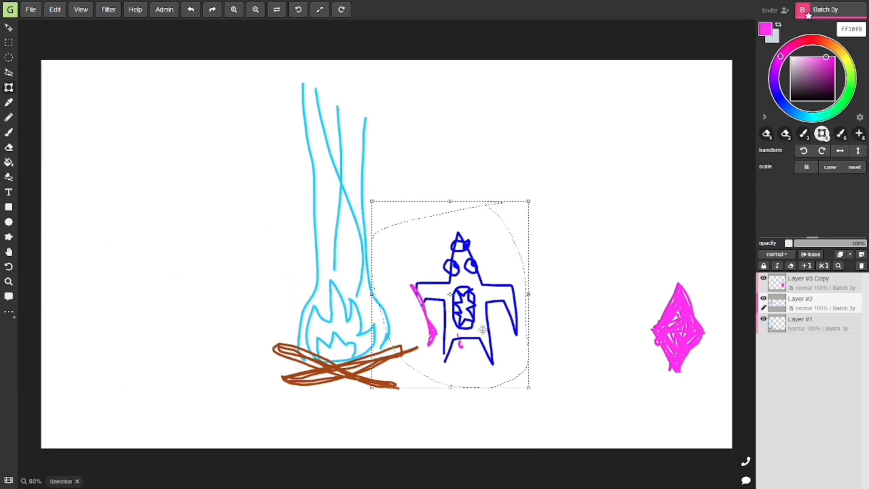
left_click_drag(449, 294, 676, 302)
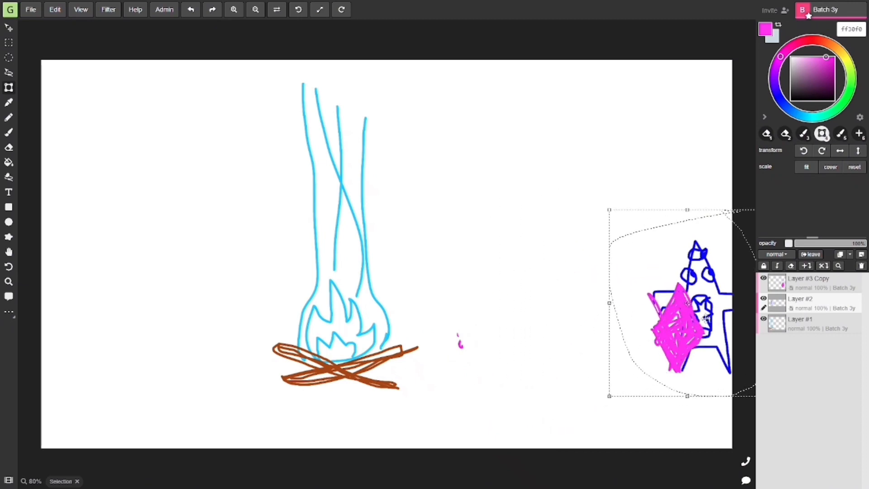
left_click_drag(688, 302, 585, 333)
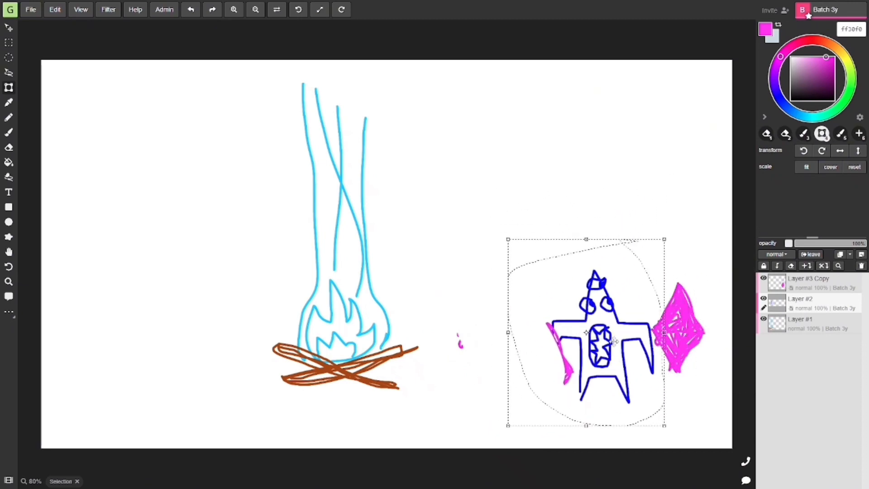
left_click_drag(586, 332, 436, 296)
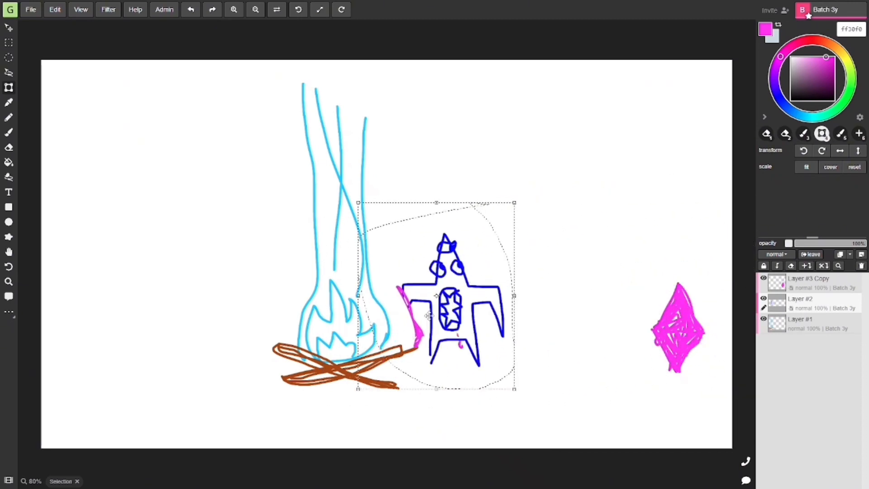
left_click_drag(436, 296, 398, 291)
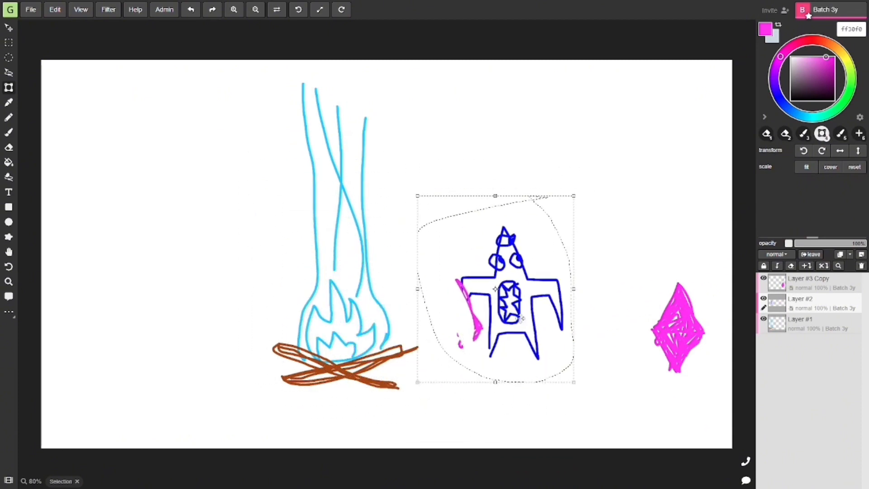
left_click_drag(495, 289, 170, 304)
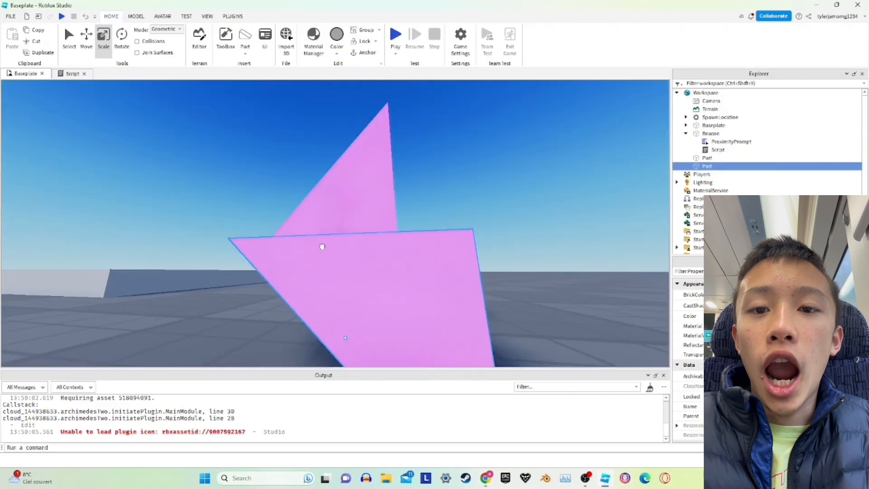
Select the pink crystal wedge part in Roblox Studio
left_click(395, 35)
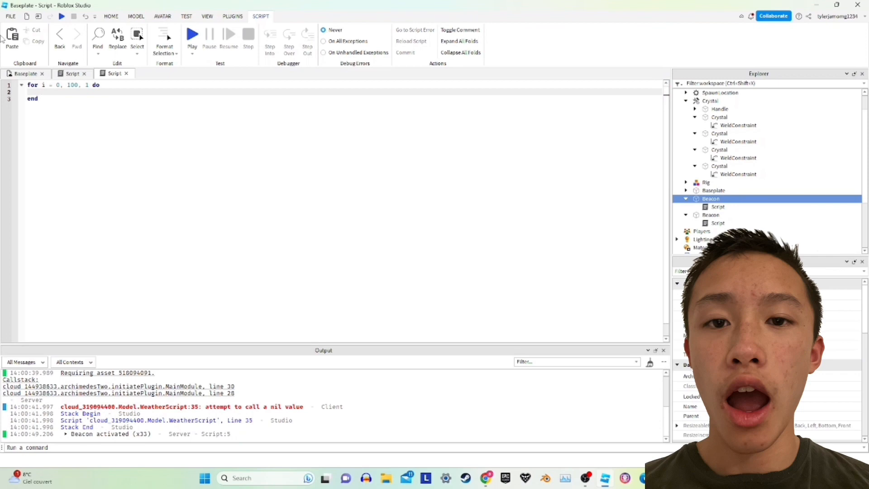
Reference script.Parent in the Beacon script's loop, then switch the playtest view to Client
type("script.Parent")
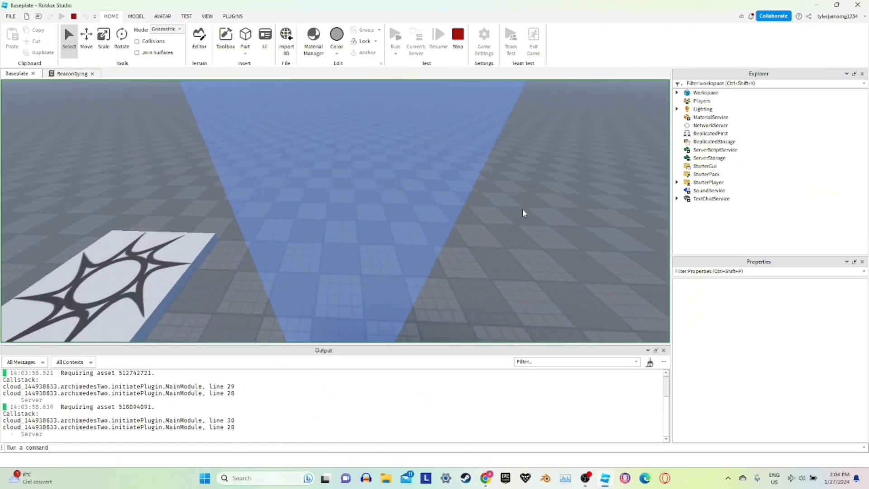
left_click(395, 35)
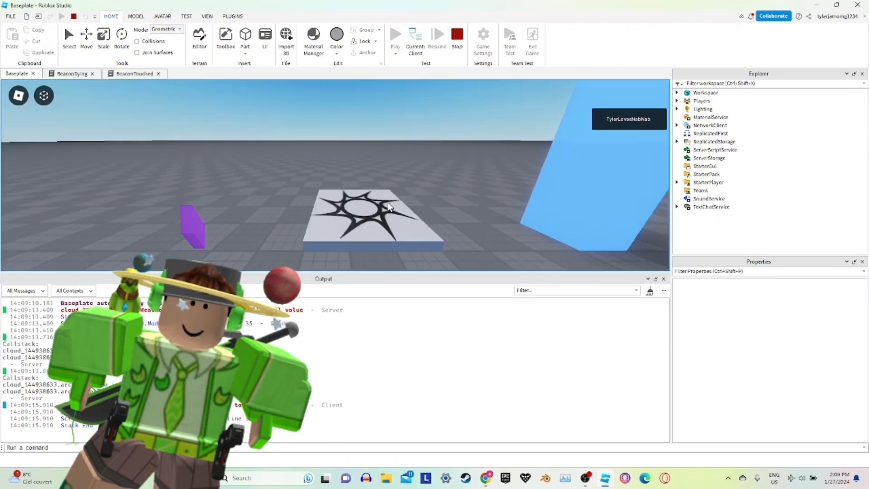